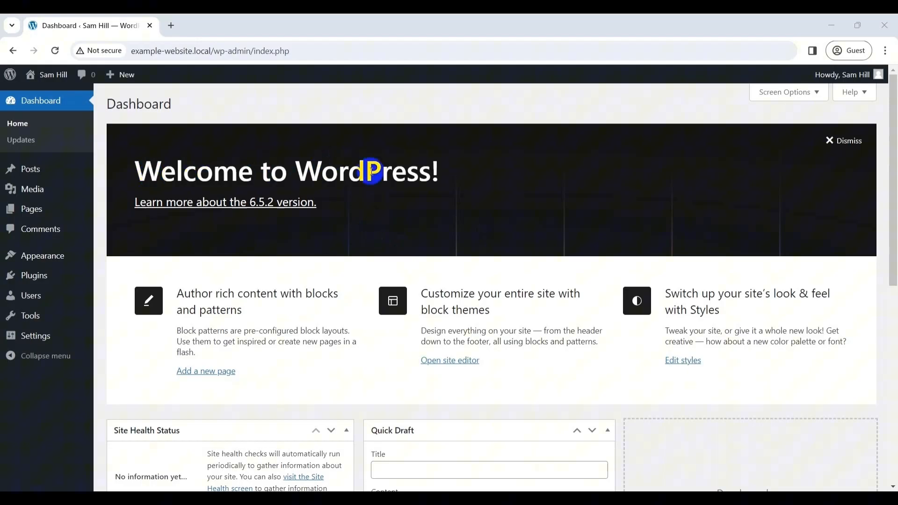
mouse_move(275, 206)
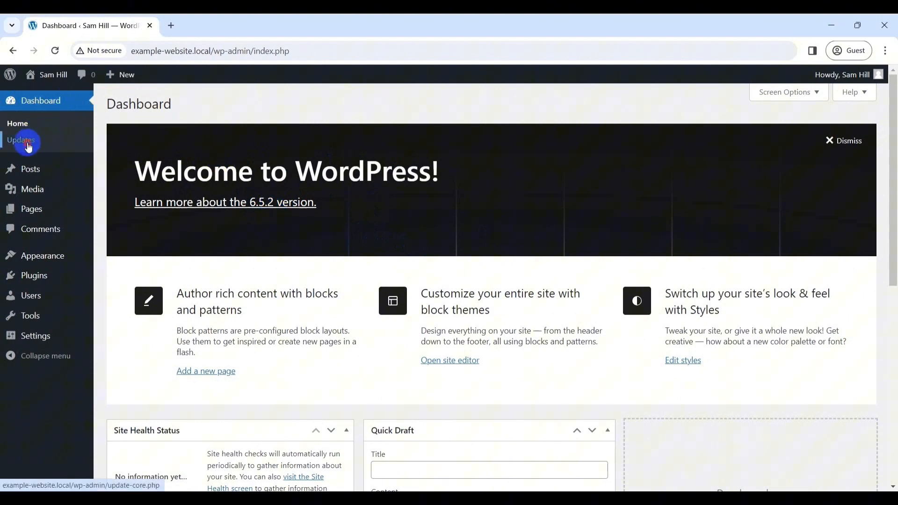
From the dashboard, open the site editor's global Styles Typography panel showing Cardo and Inter
click(20, 140)
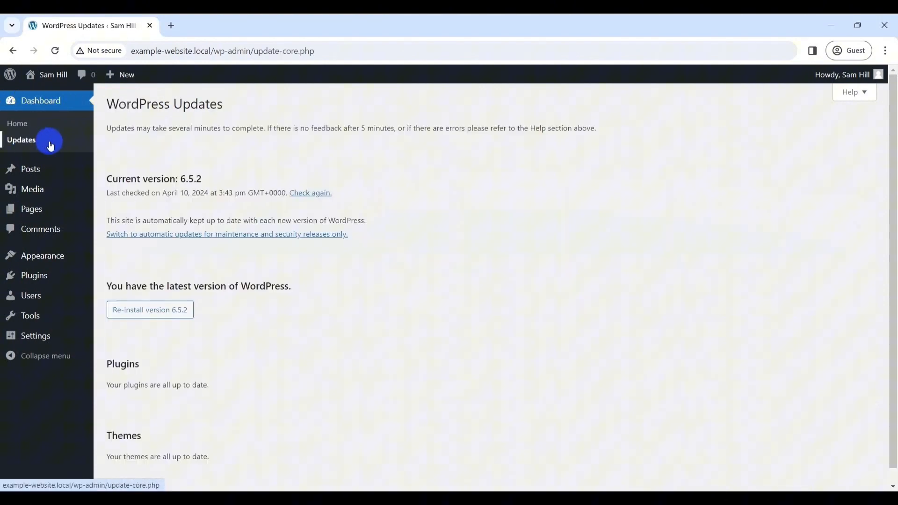
click(41, 100)
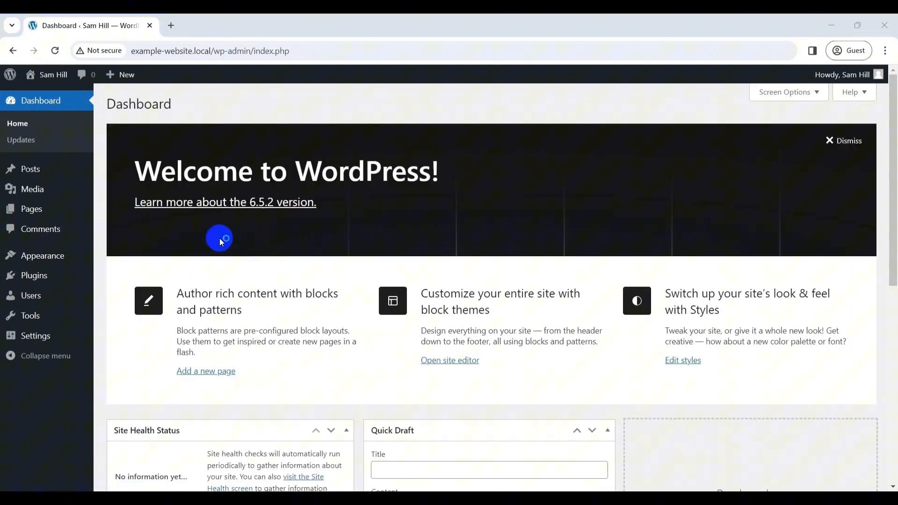
click(449, 359)
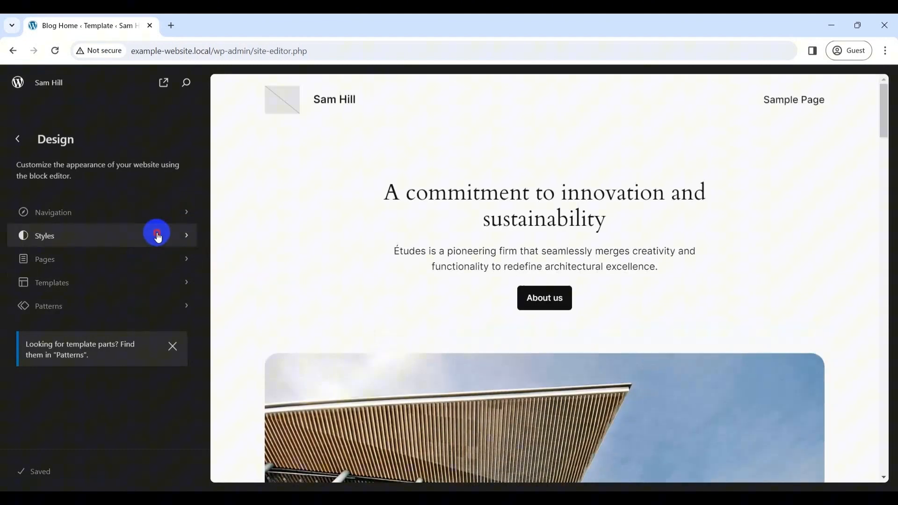
click(159, 236)
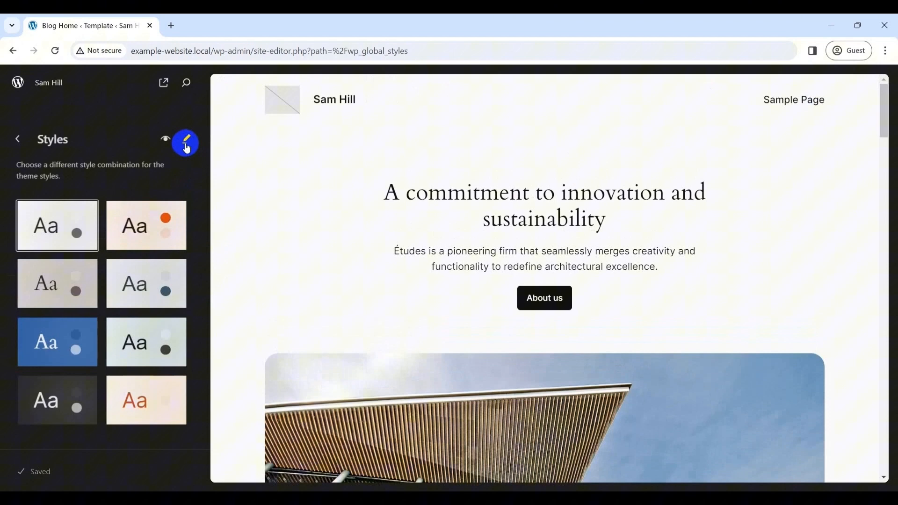
click(186, 141)
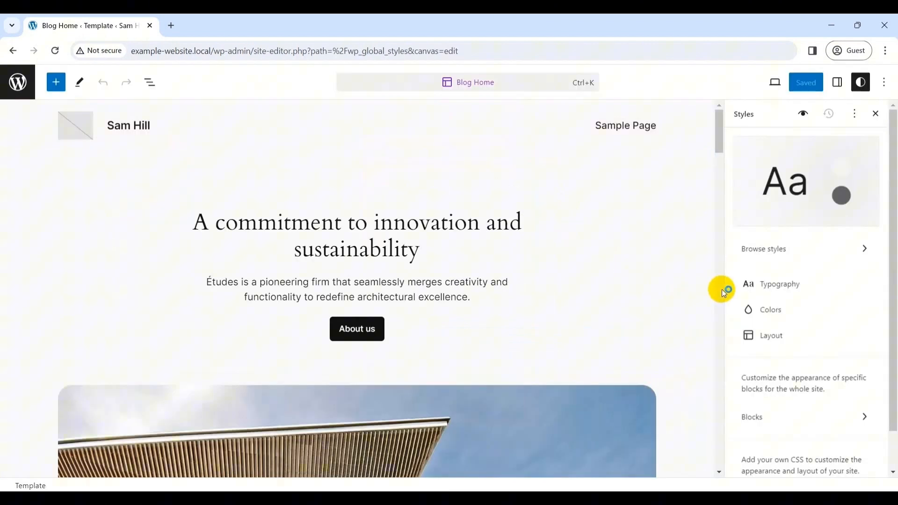
mouse_move(779, 284)
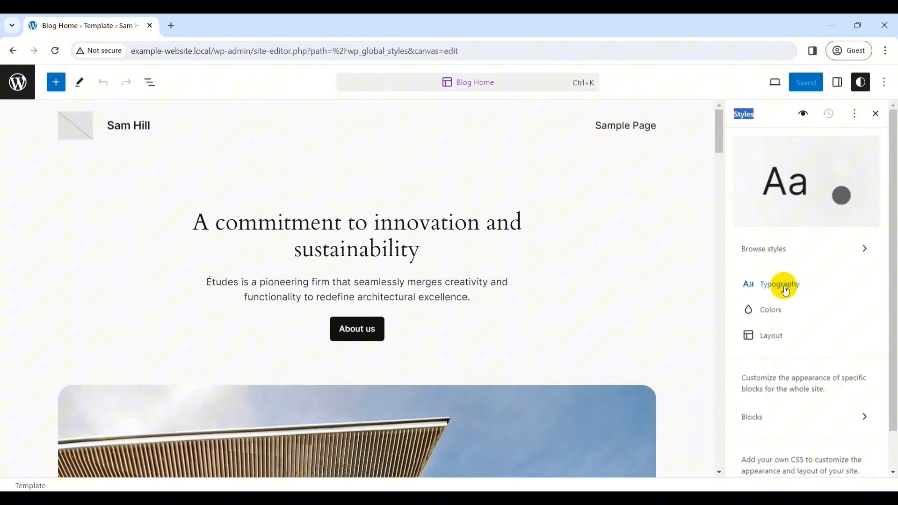
click(779, 284)
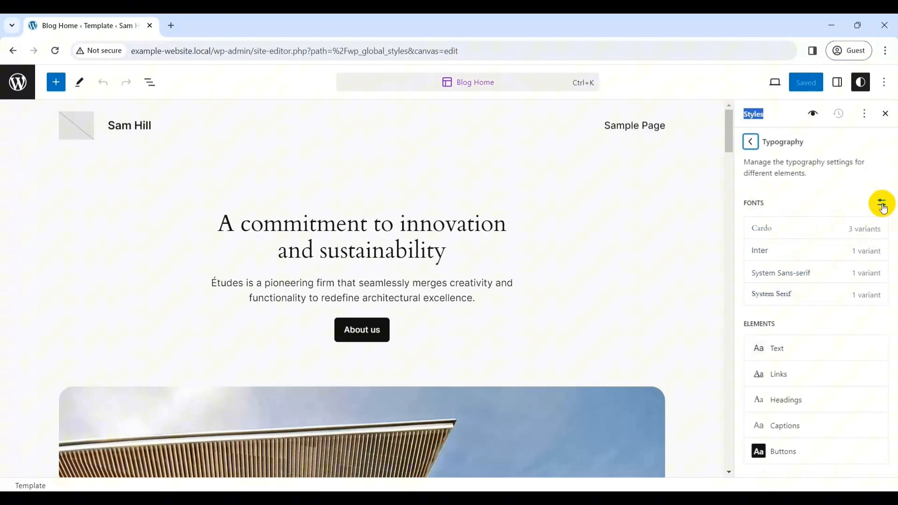
Open the Fonts library and go to its Install Fonts tab for Google Fonts
click(882, 204)
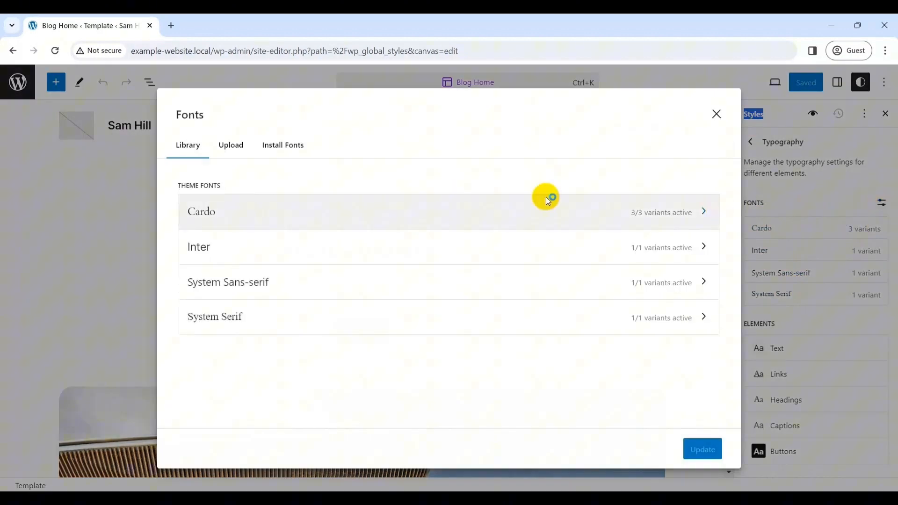
mouse_move(230, 145)
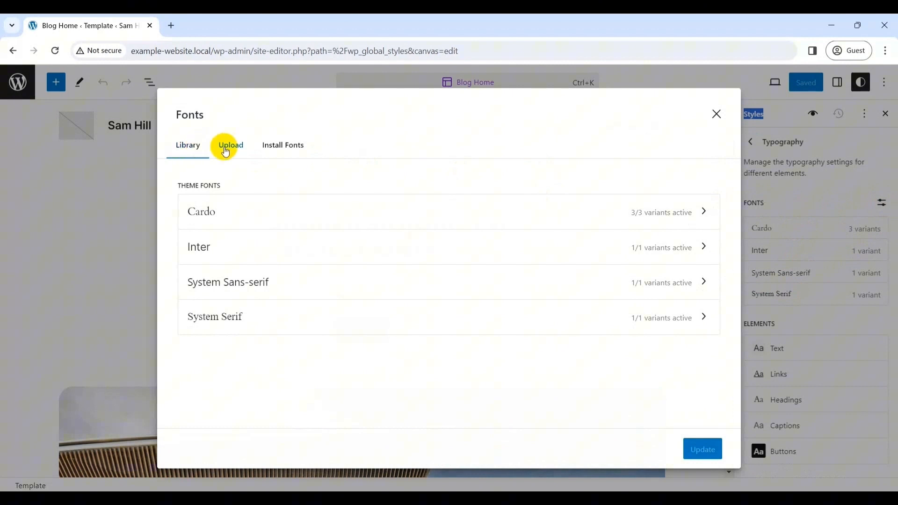
mouse_move(488, 214)
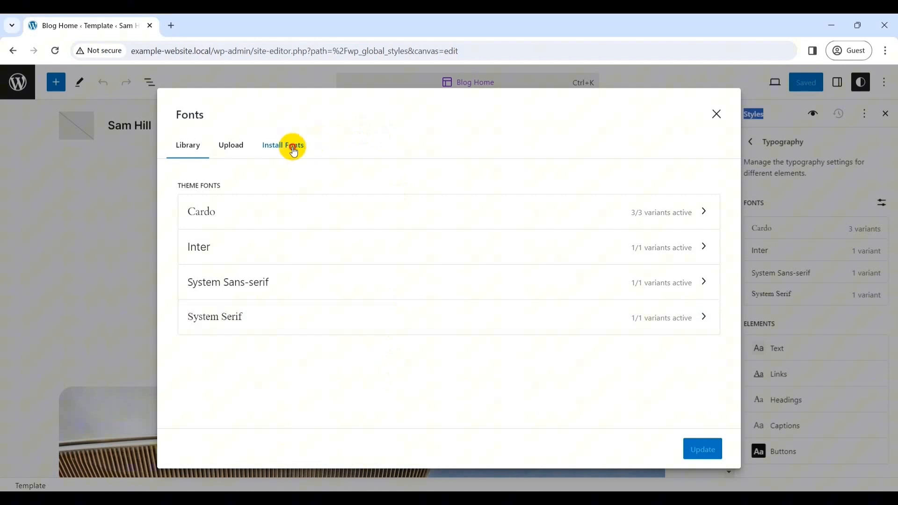
click(283, 145)
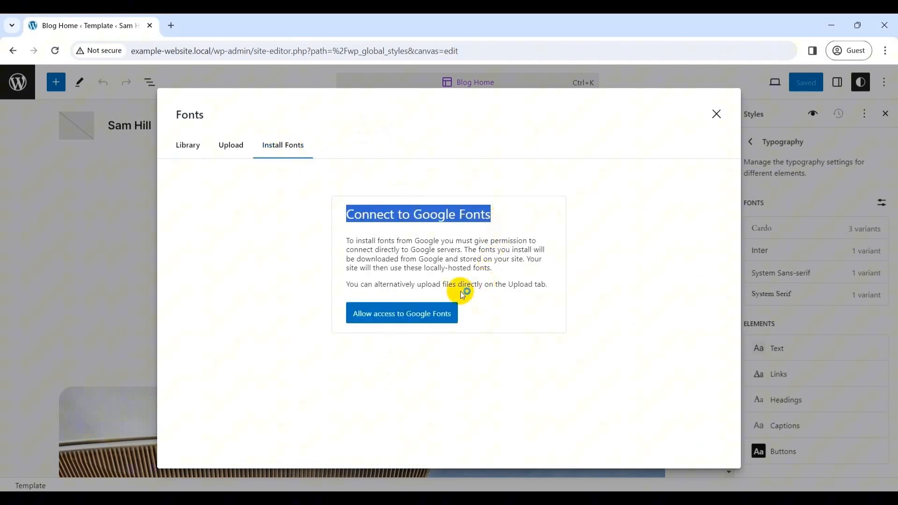
Allow Google Fonts access, browse a couple of pages, and search for 'Roboto'
click(402, 314)
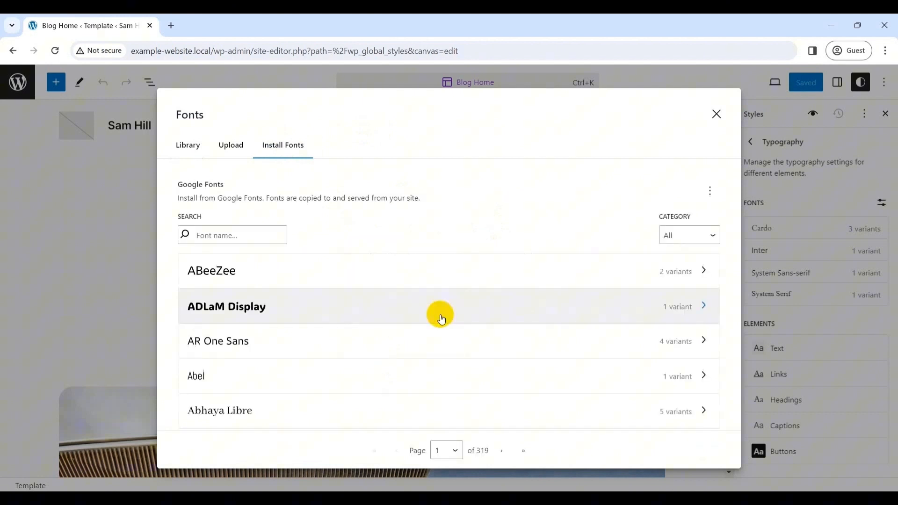
click(501, 450)
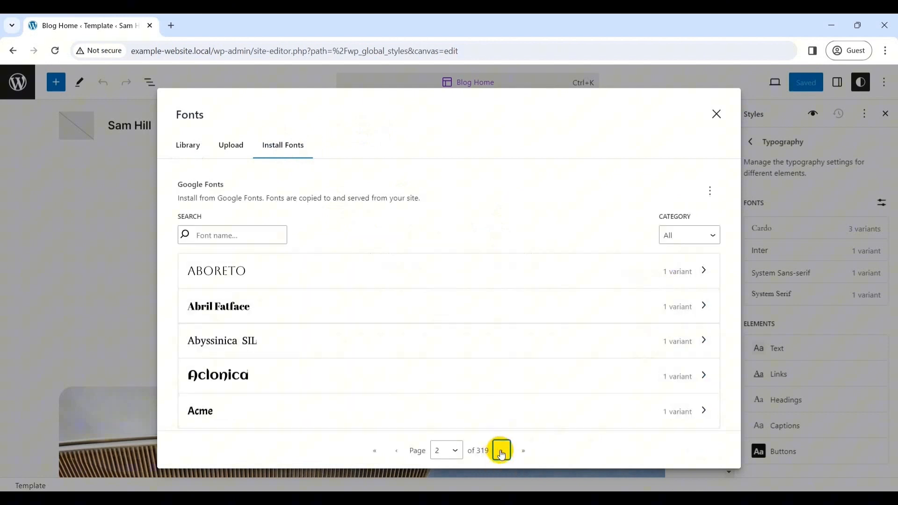
click(500, 450)
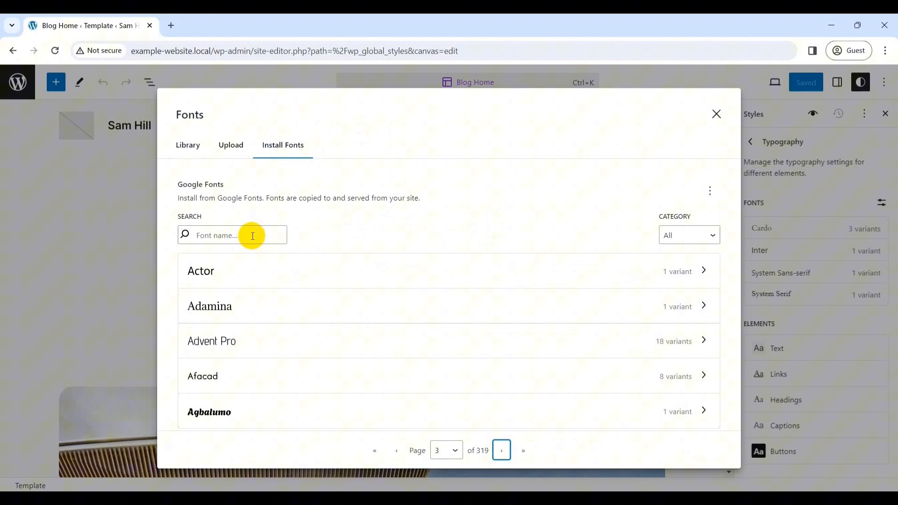
text(Roboto)
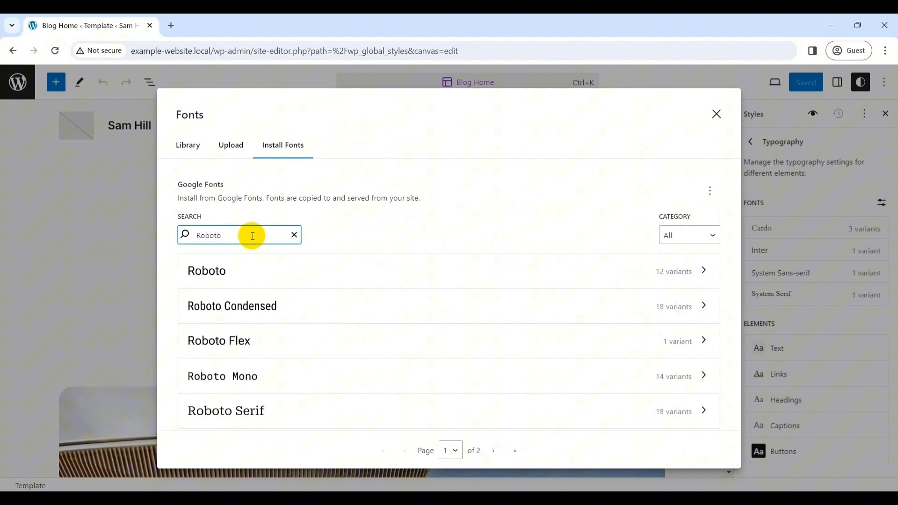
mouse_move(309, 414)
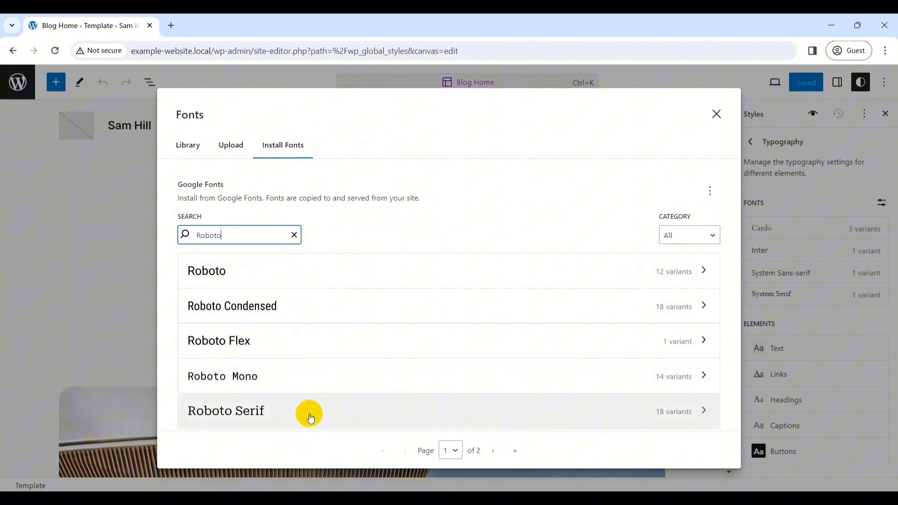
mouse_move(705, 271)
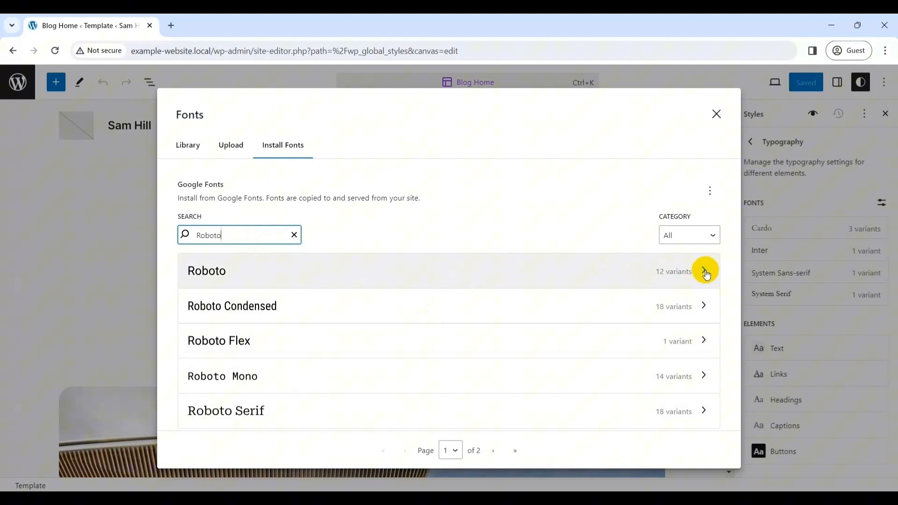
Select all 12 Roboto variants, including 900 italic, and install them
click(705, 271)
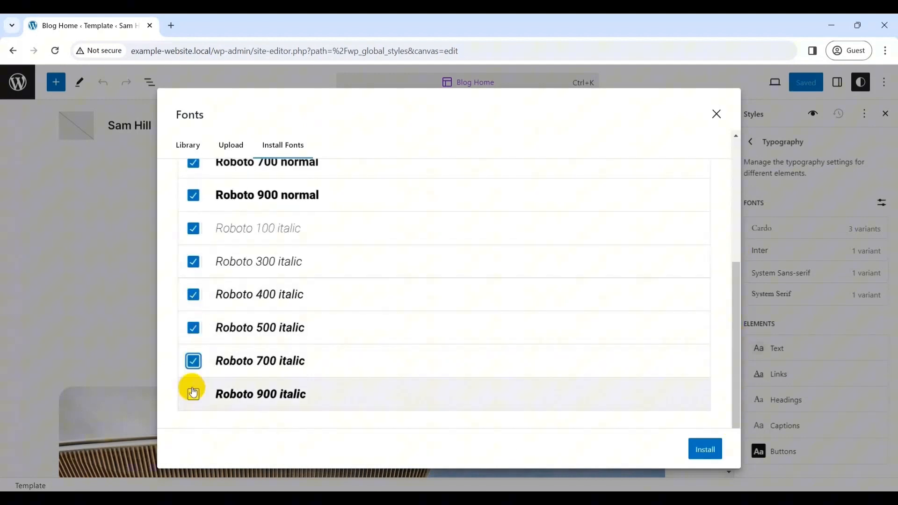
click(705, 449)
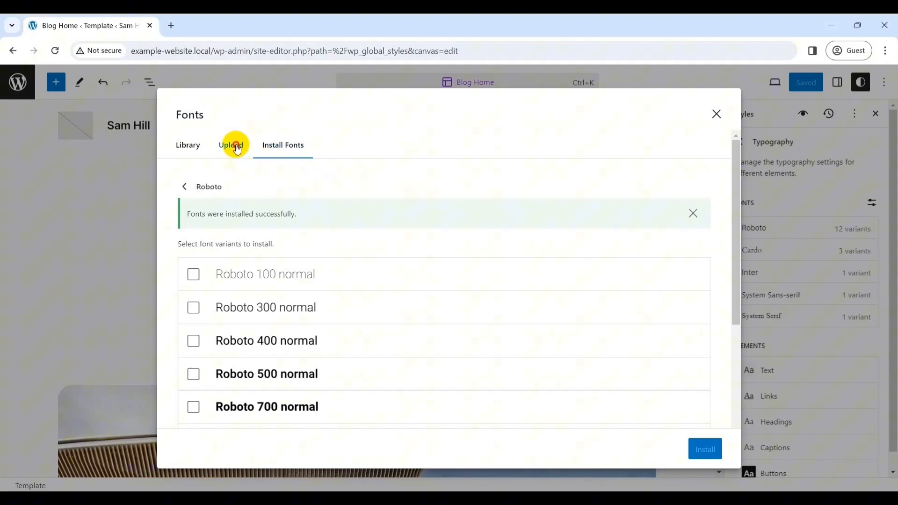
Upload the Proxima Nova font files (14 variants) and close the font library
click(230, 145)
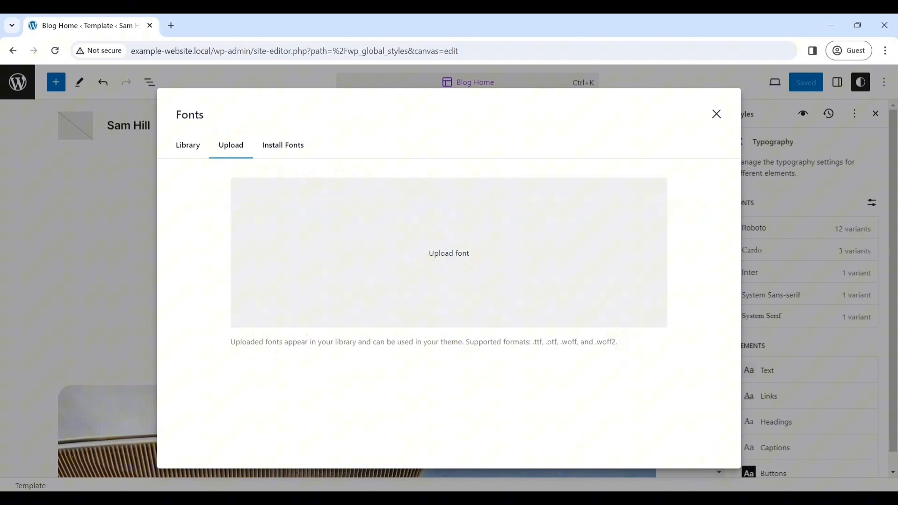
click(449, 253)
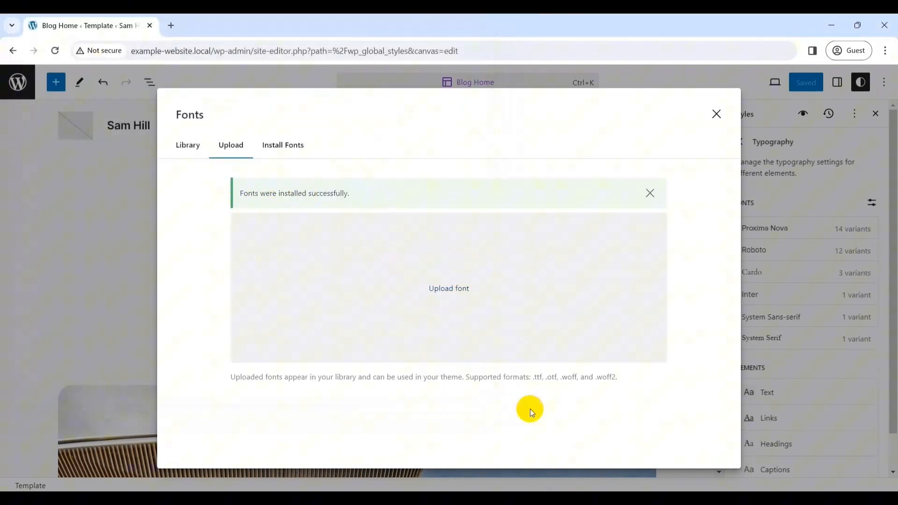
mouse_move(716, 115)
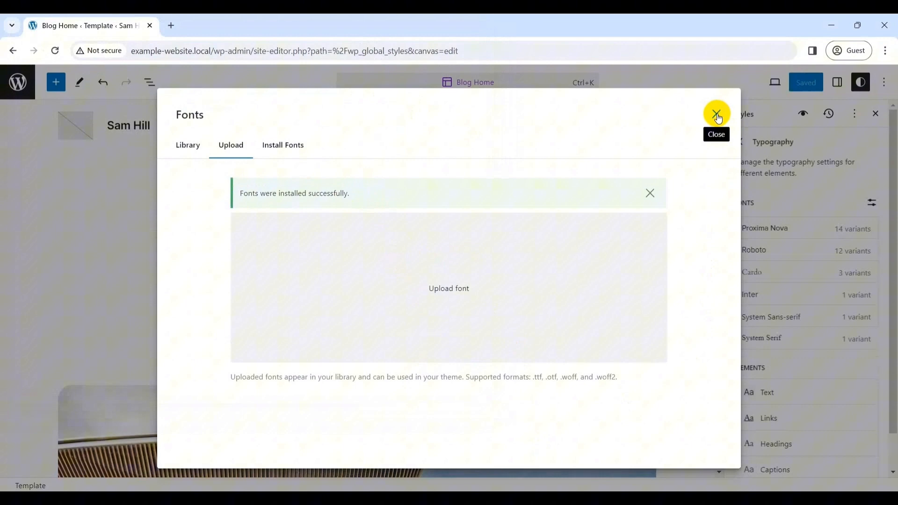
click(716, 114)
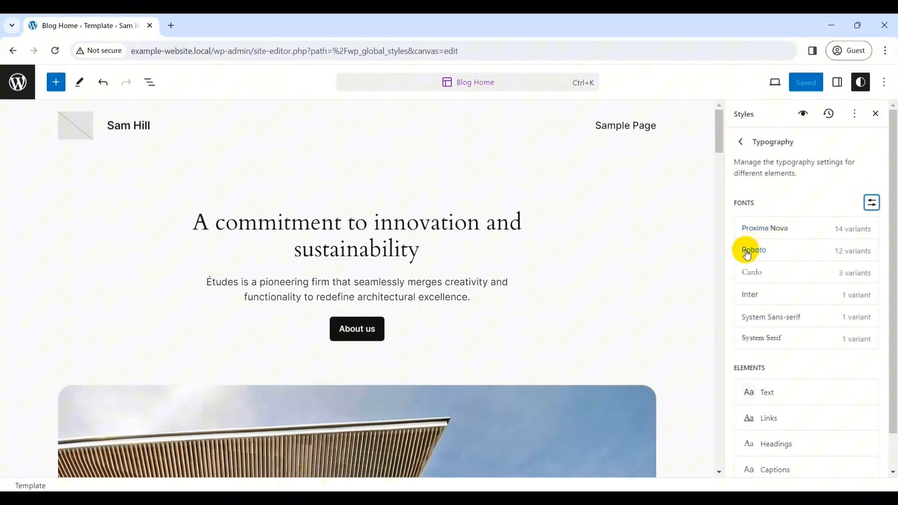